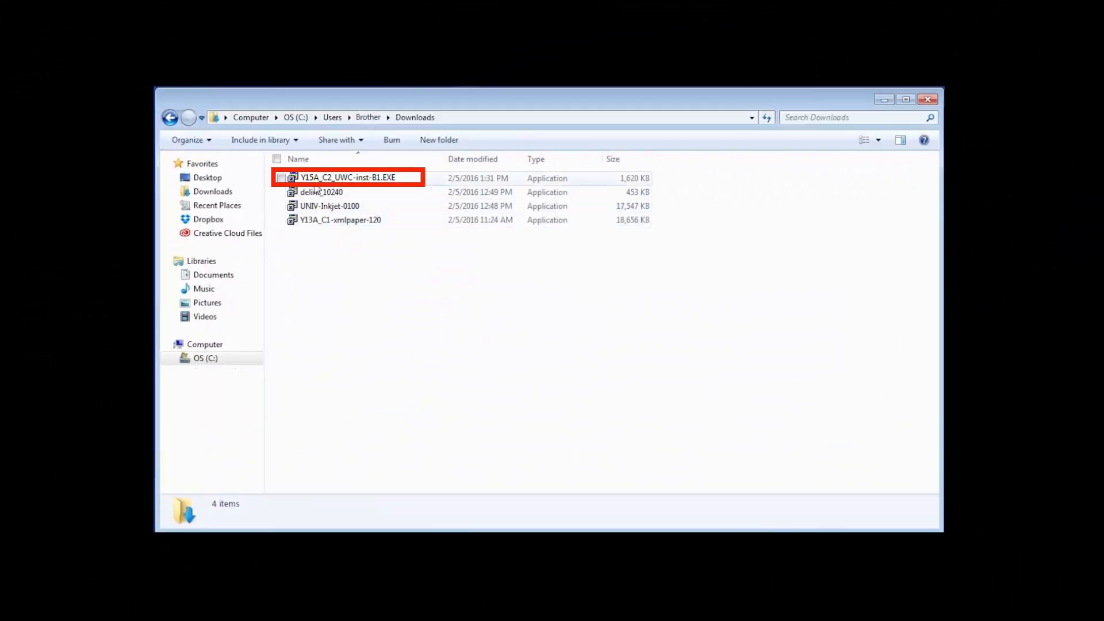
Launch the Brother installer Y15A_C2_UWC-inst-B1.EXE from the Downloads folder
double_click(346, 177)
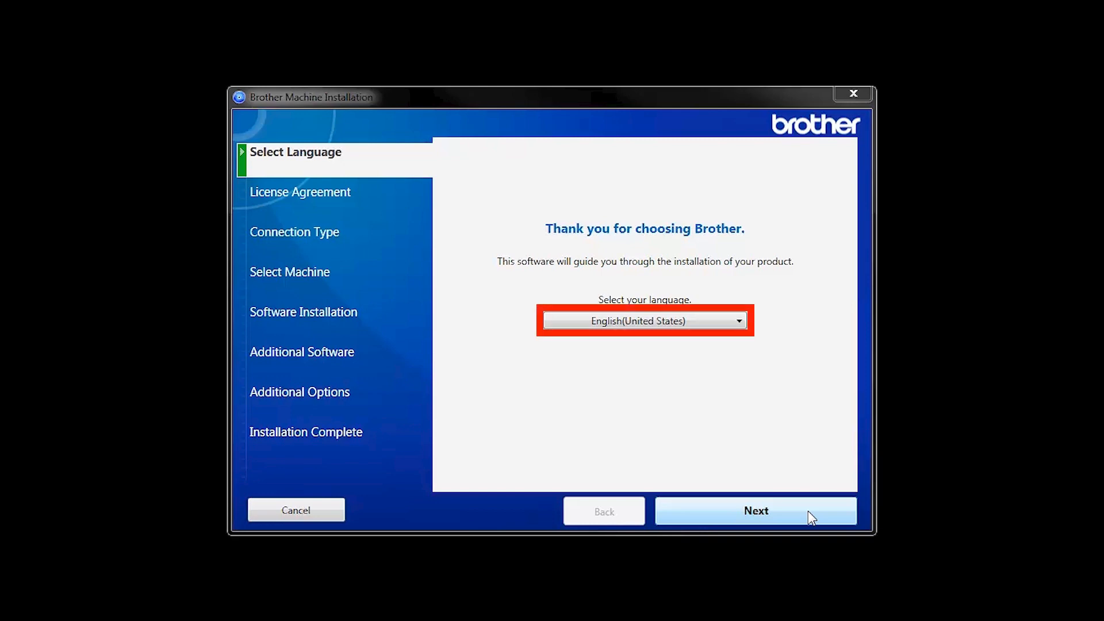
Keep English (United States) and accept the license agreement
left_click(755, 511)
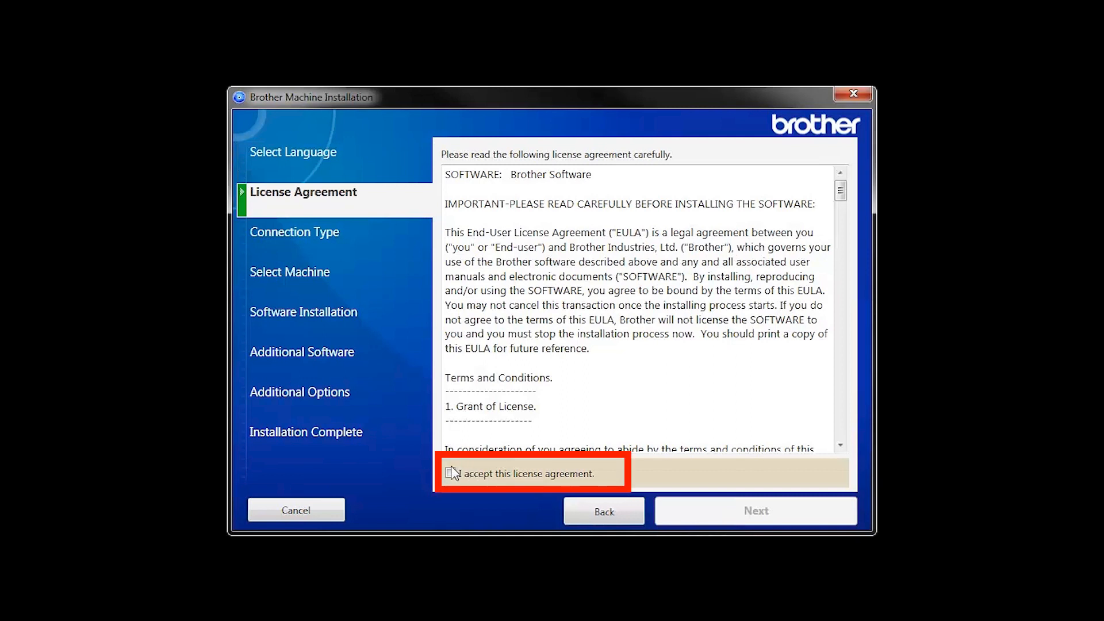
left_click(451, 473)
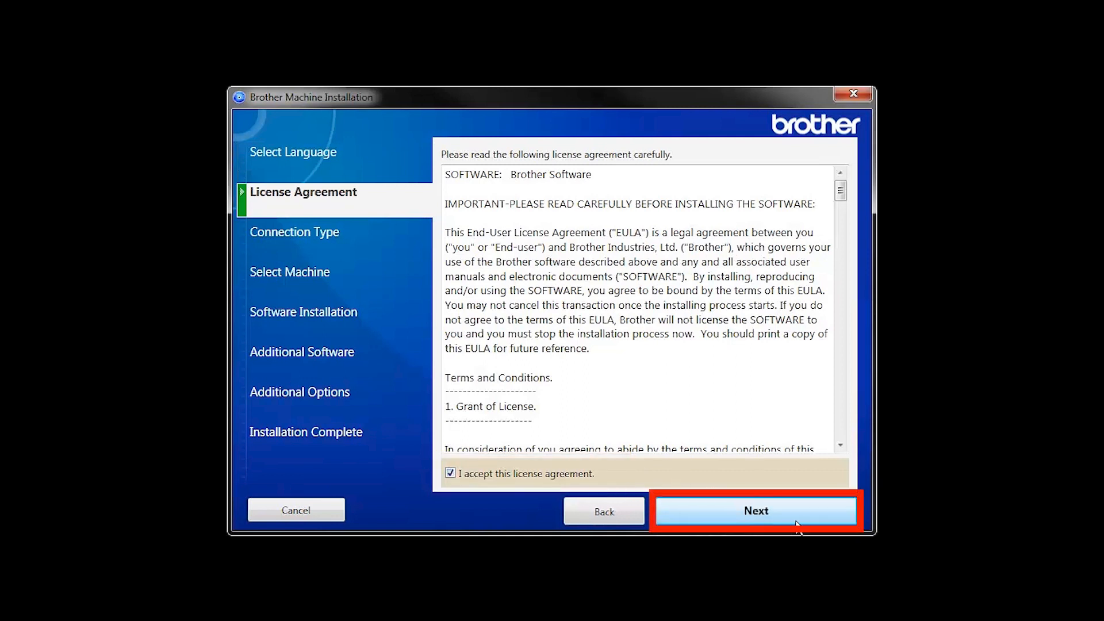
left_click(755, 510)
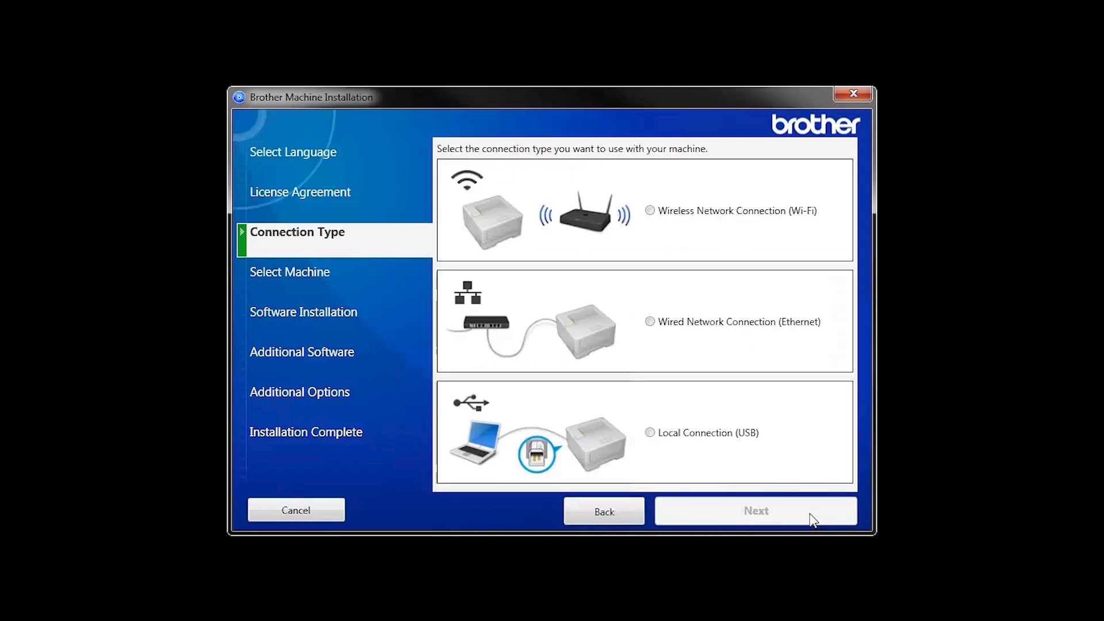
Choose Wireless Network Connection (Wi-Fi) and continue to machine selection
left_click(648, 210)
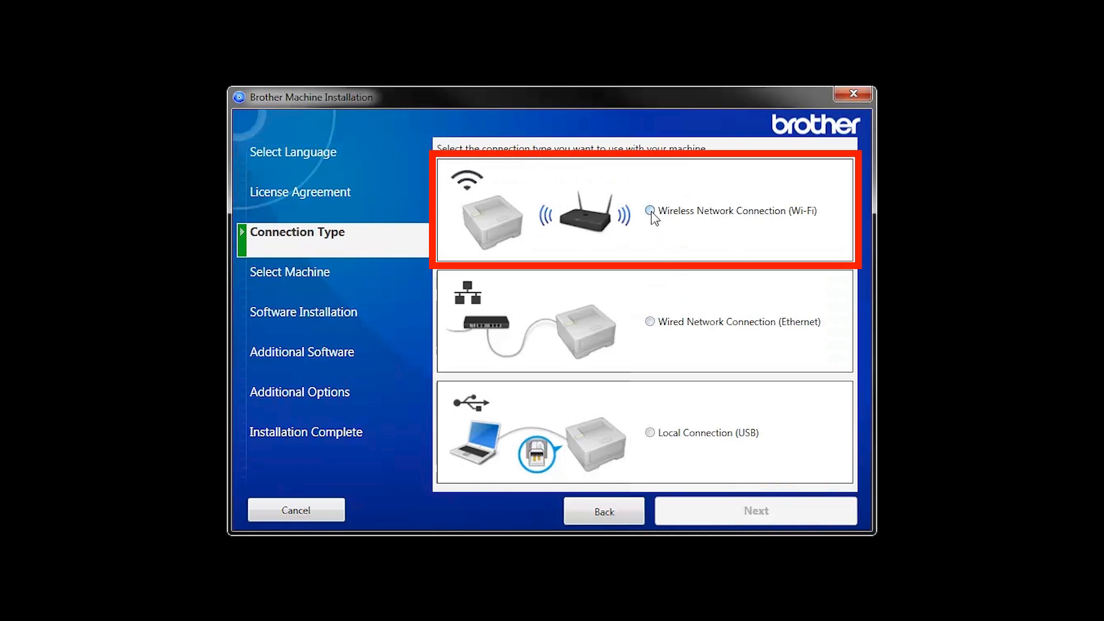
left_click(650, 211)
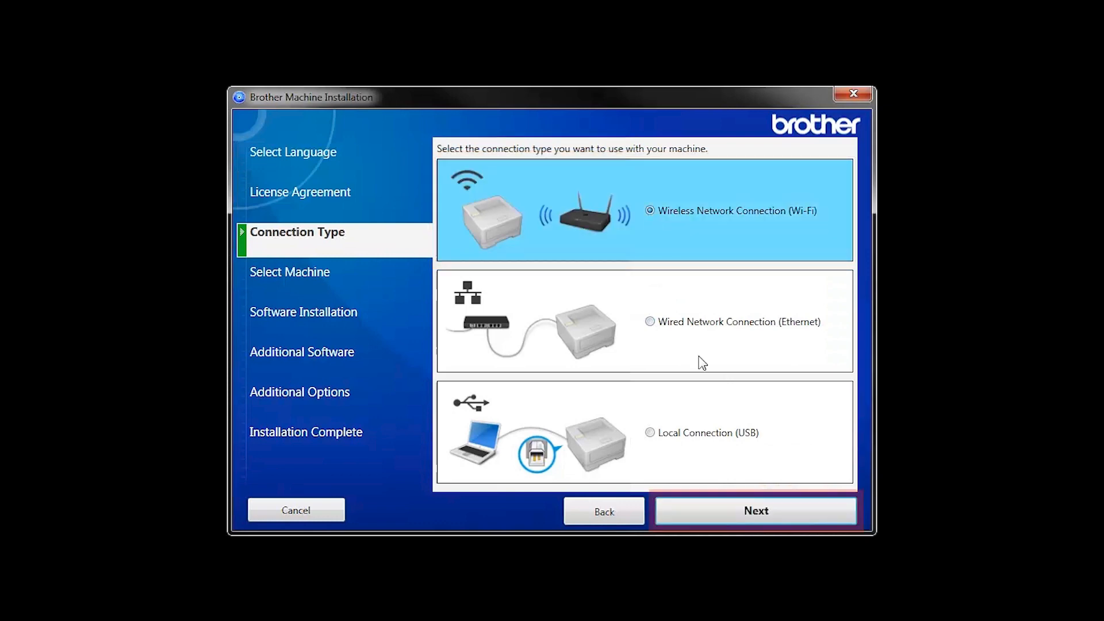
left_click(754, 510)
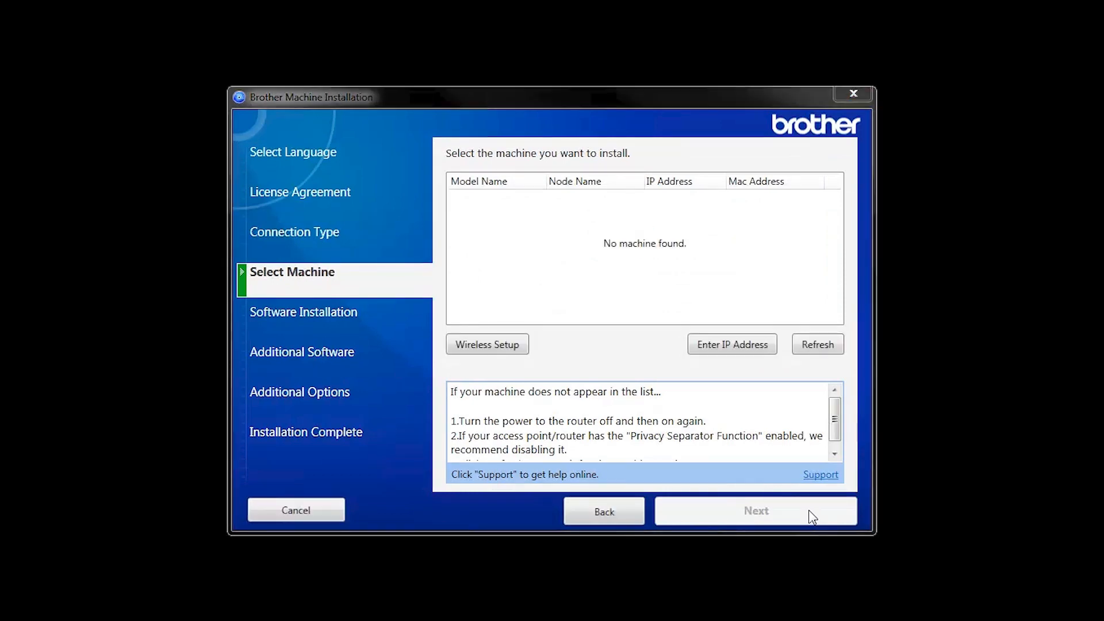
left_click(486, 344)
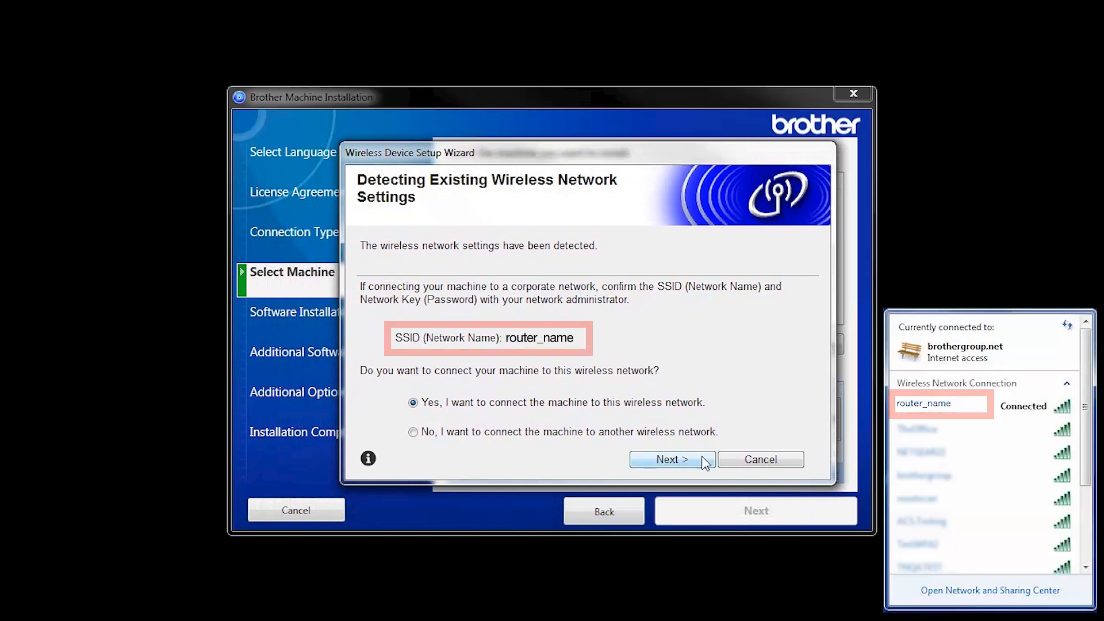
left_click(670, 459)
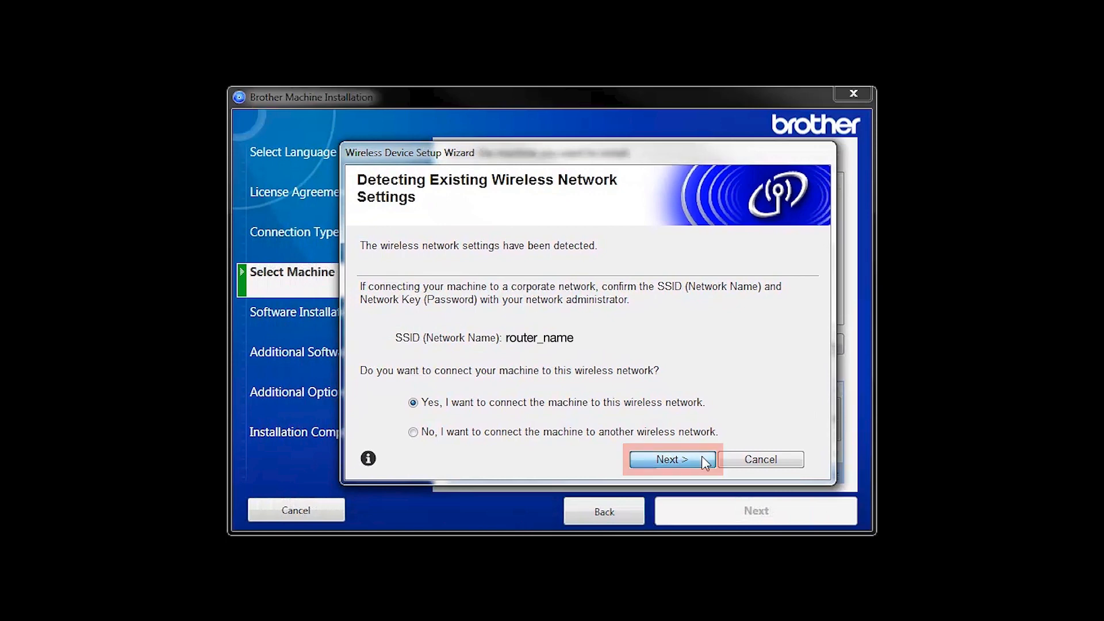
left_click(671, 459)
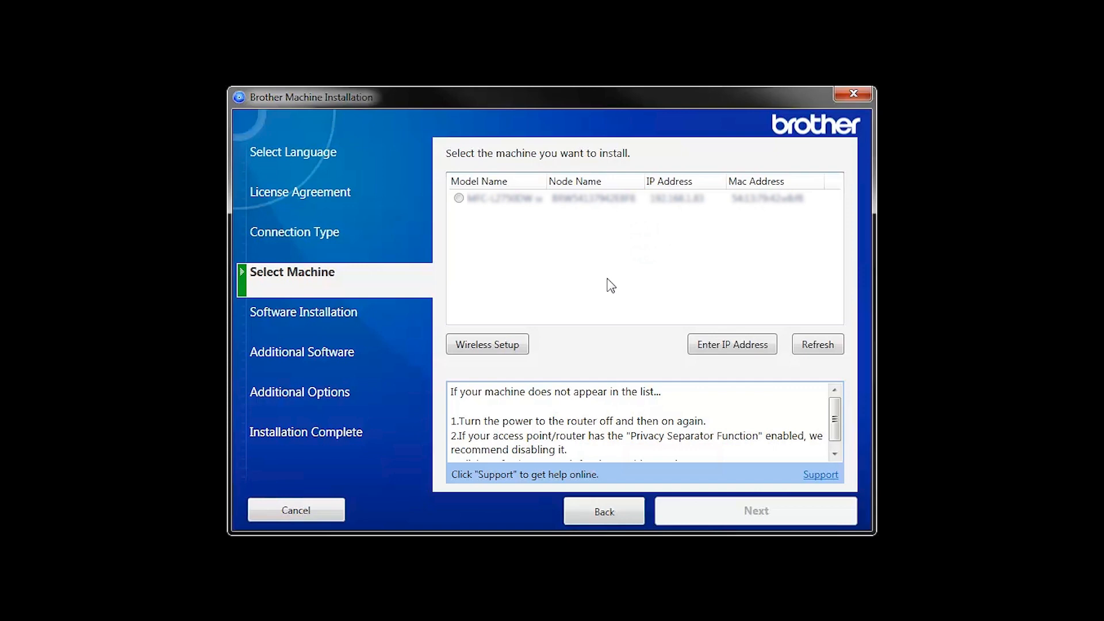
left_click(816, 344)
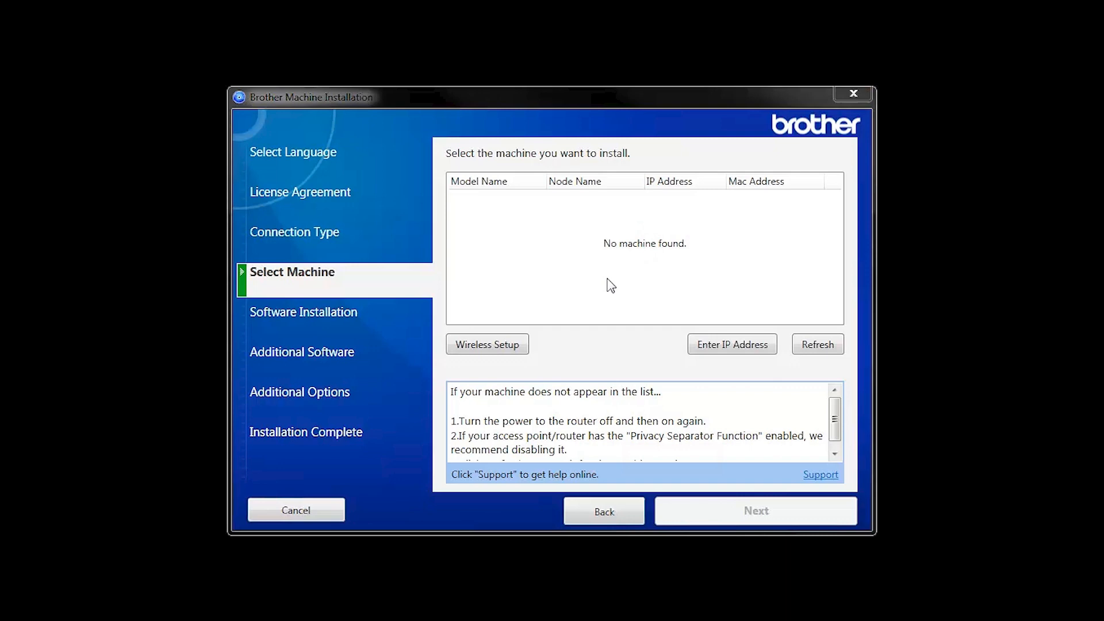
After the failed connection, choose 'No, I do not have a USB cable' for manual wireless setup
left_click(486, 344)
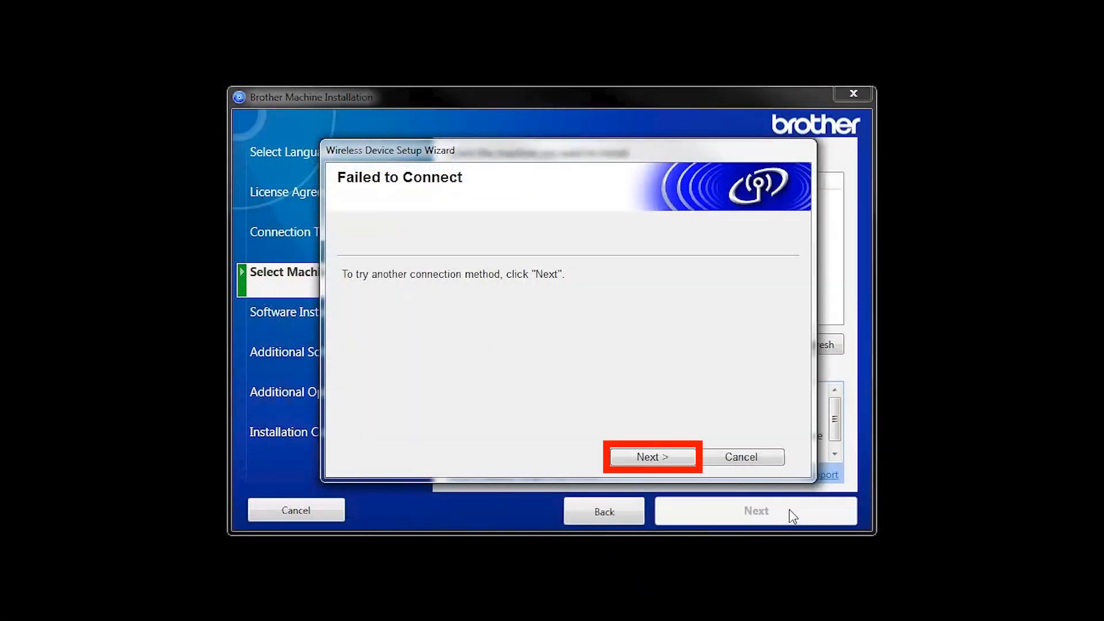
left_click(649, 457)
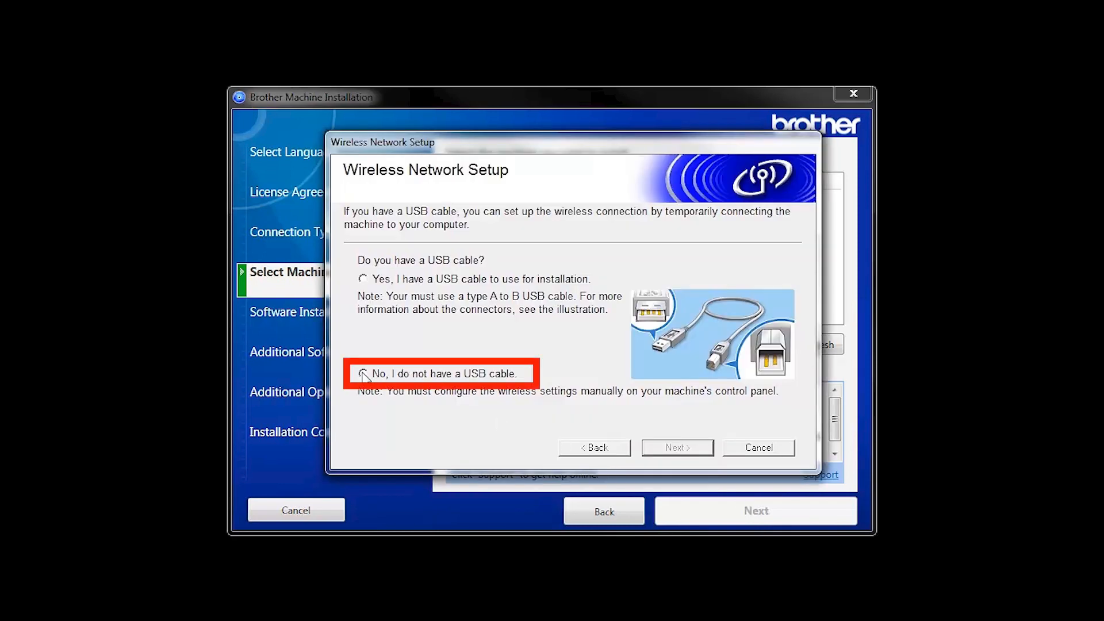
left_click(362, 373)
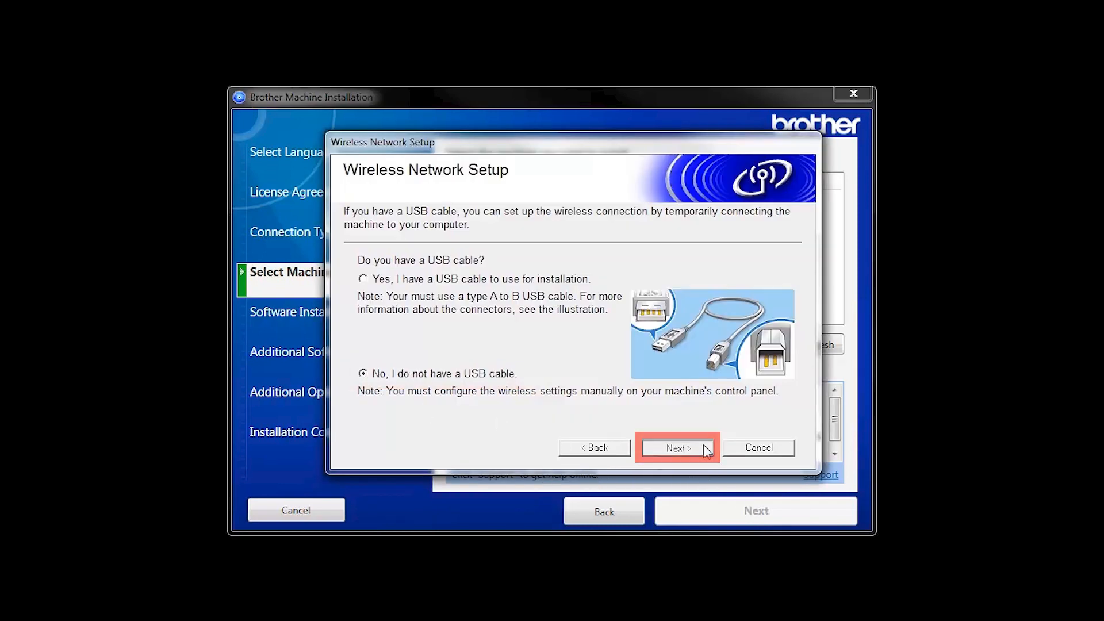
left_click(676, 447)
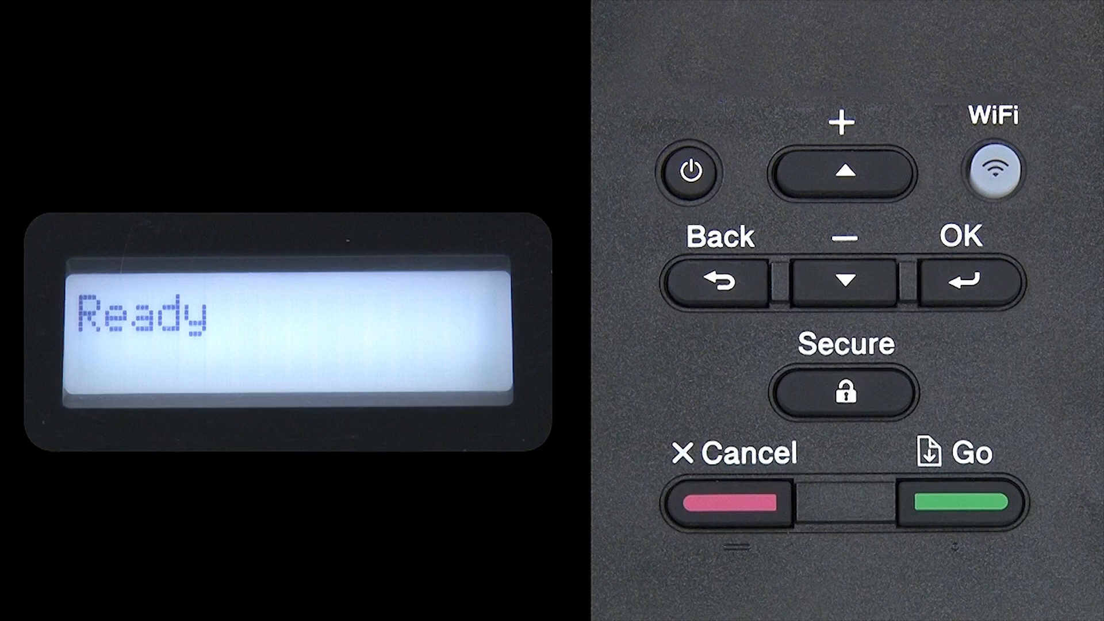
Enter the Network settings menu on the printer's control panel
left_click(842, 280)
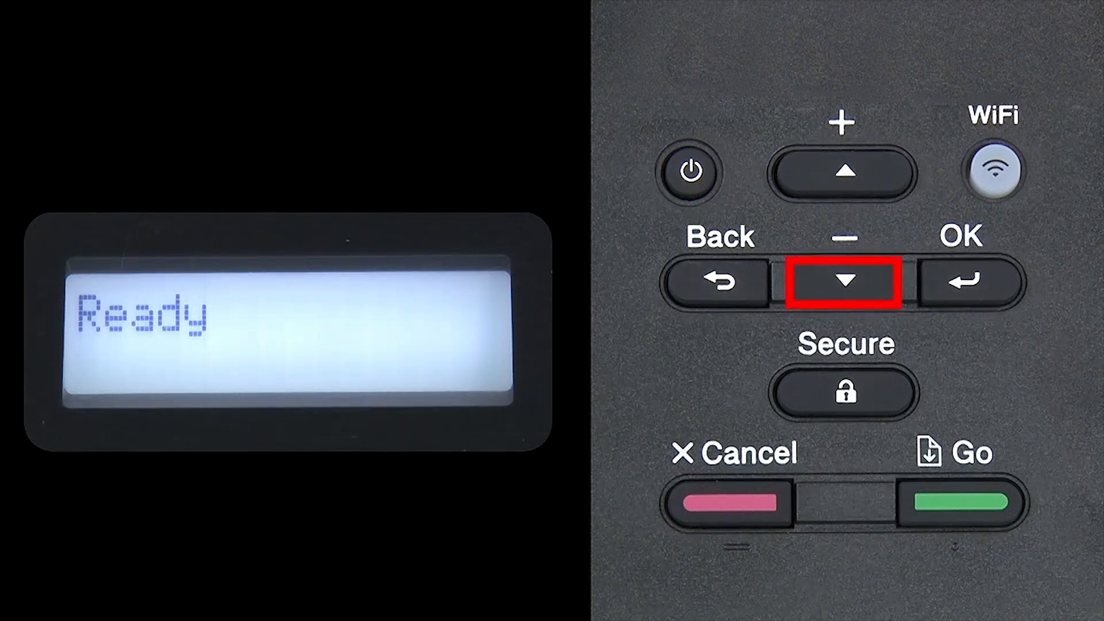
left_click(843, 280)
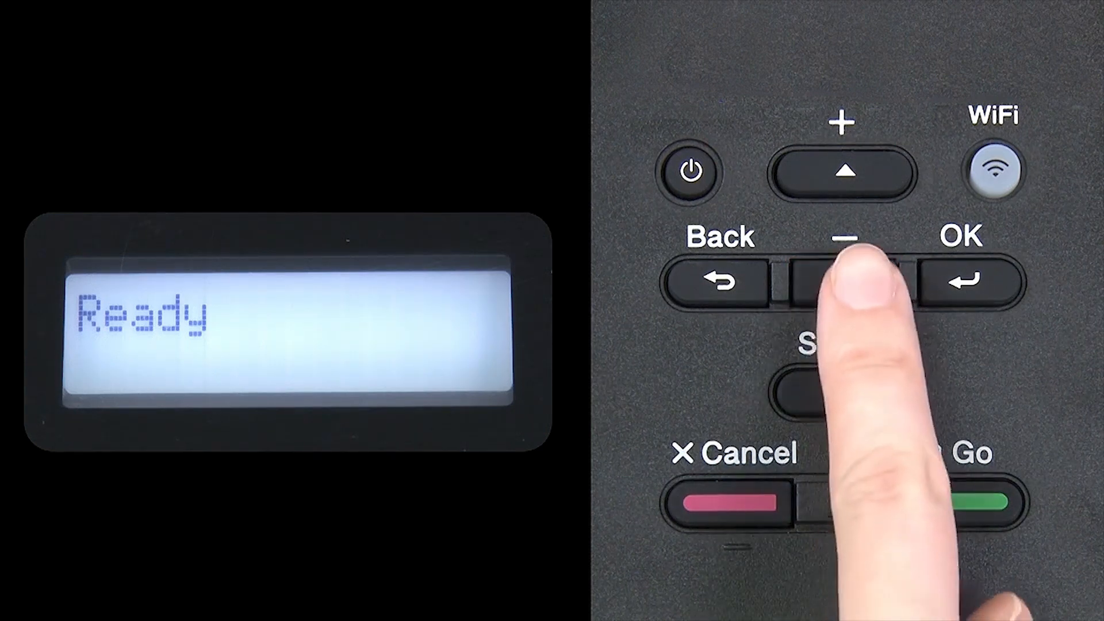
left_click(966, 281)
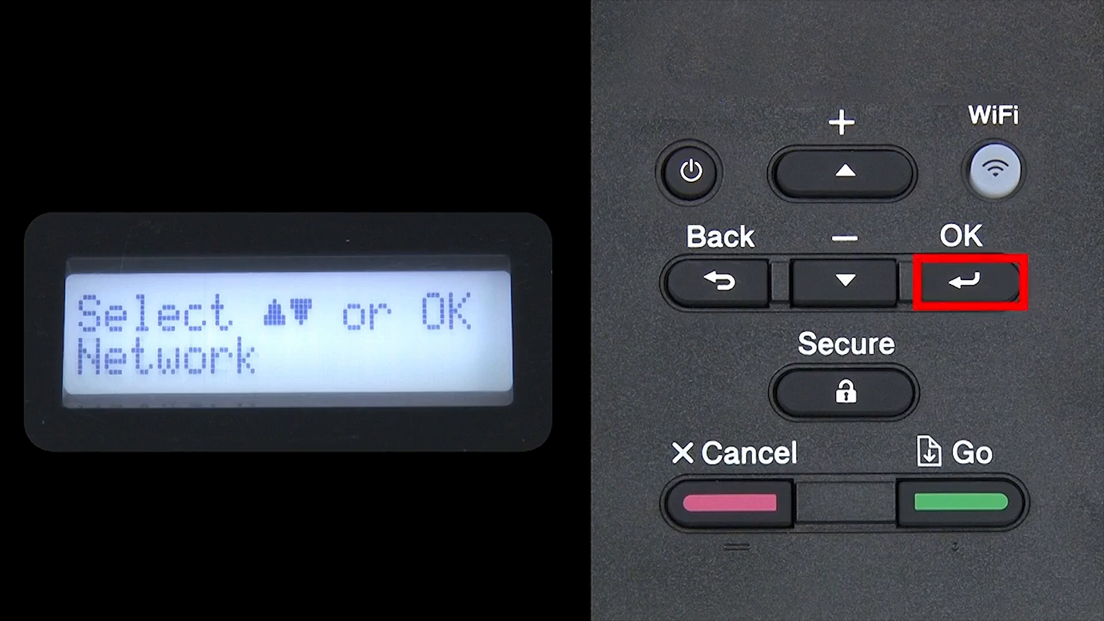
left_click(961, 282)
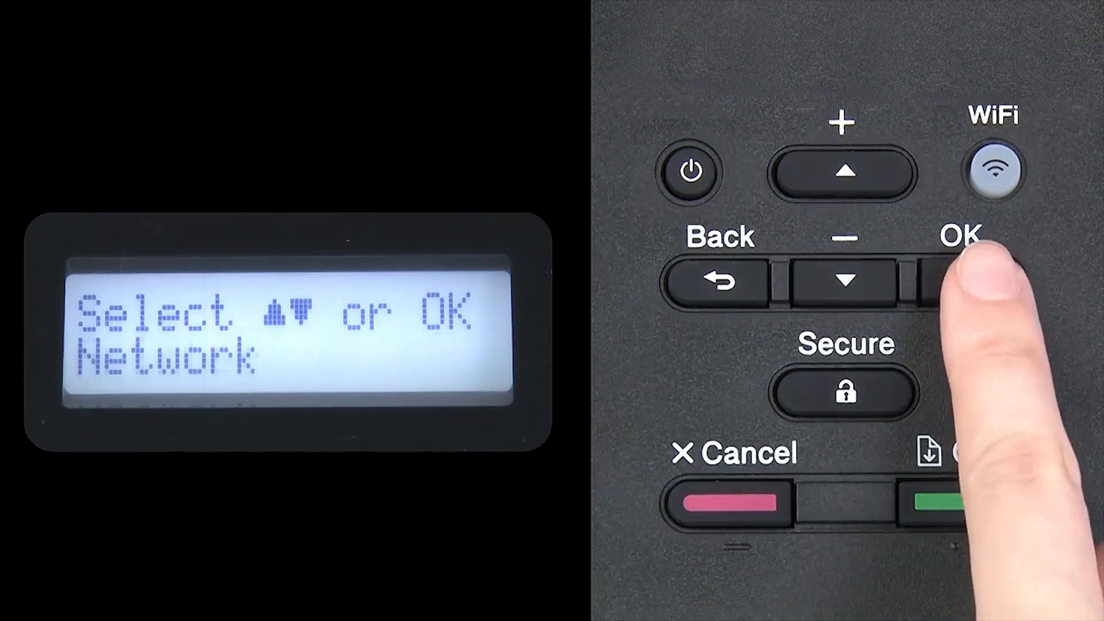
left_click(842, 281)
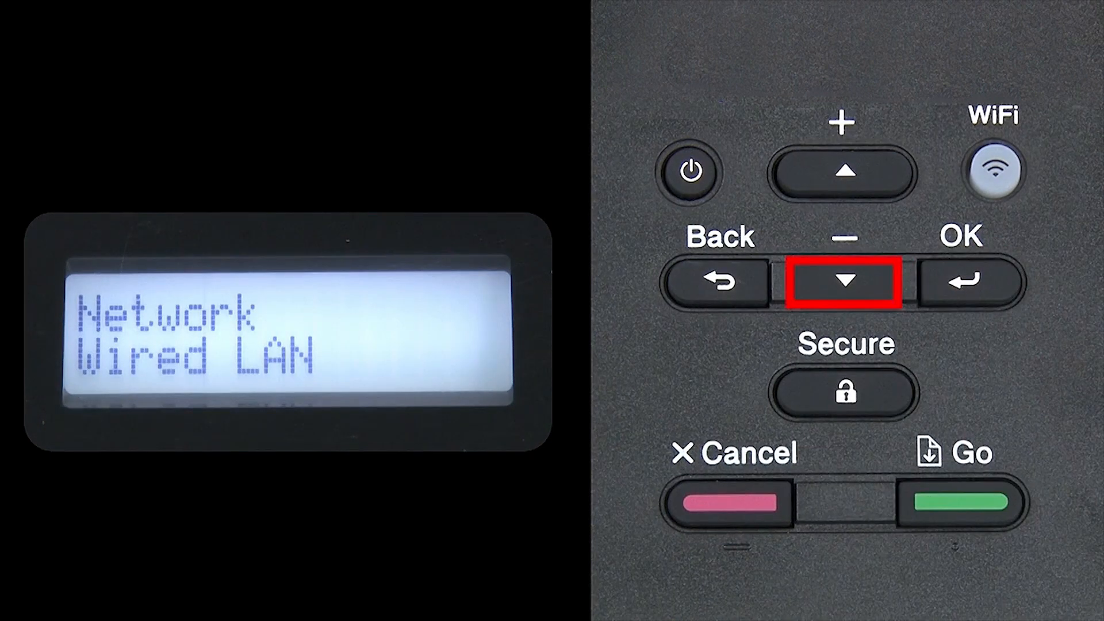
Go to WLAN and start the Setup Wizard so the printer asks to enable wireless
left_click(843, 280)
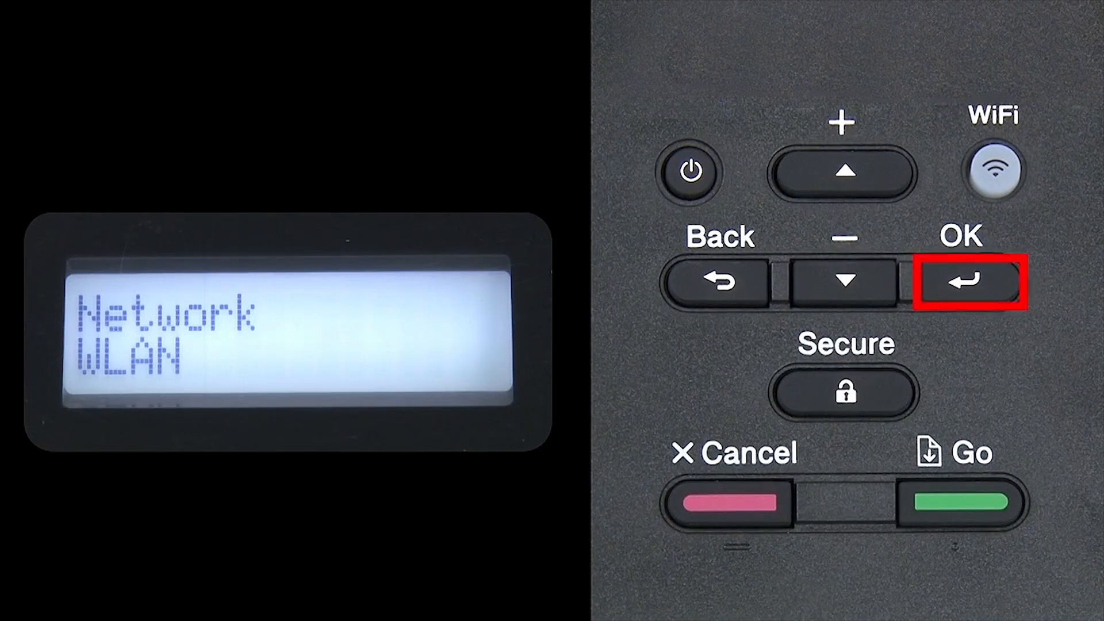
left_click(968, 281)
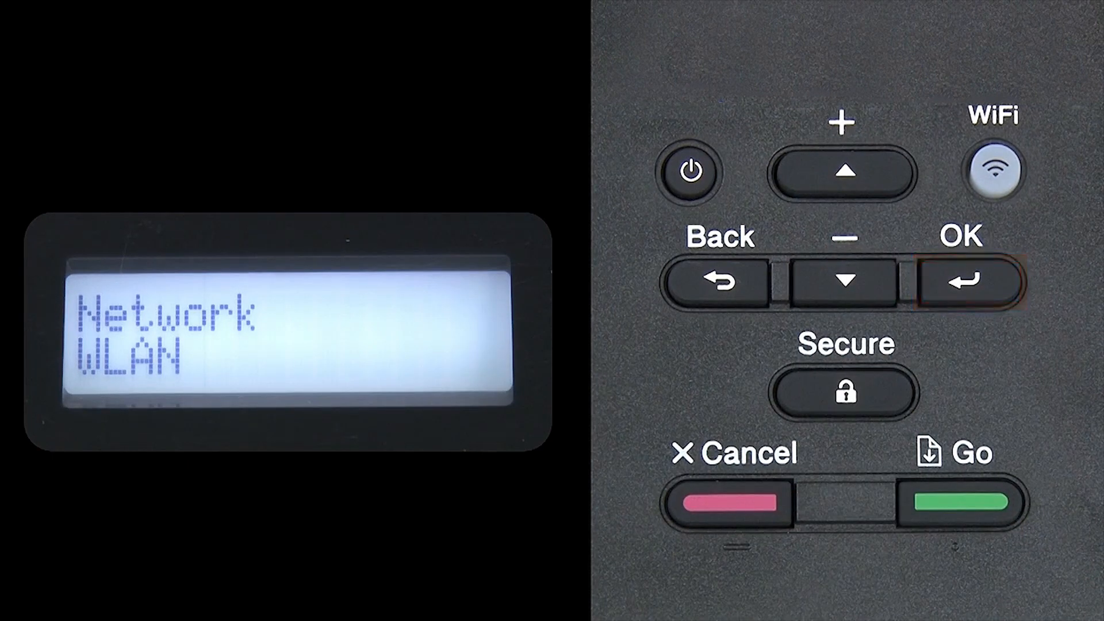
left_click(845, 280)
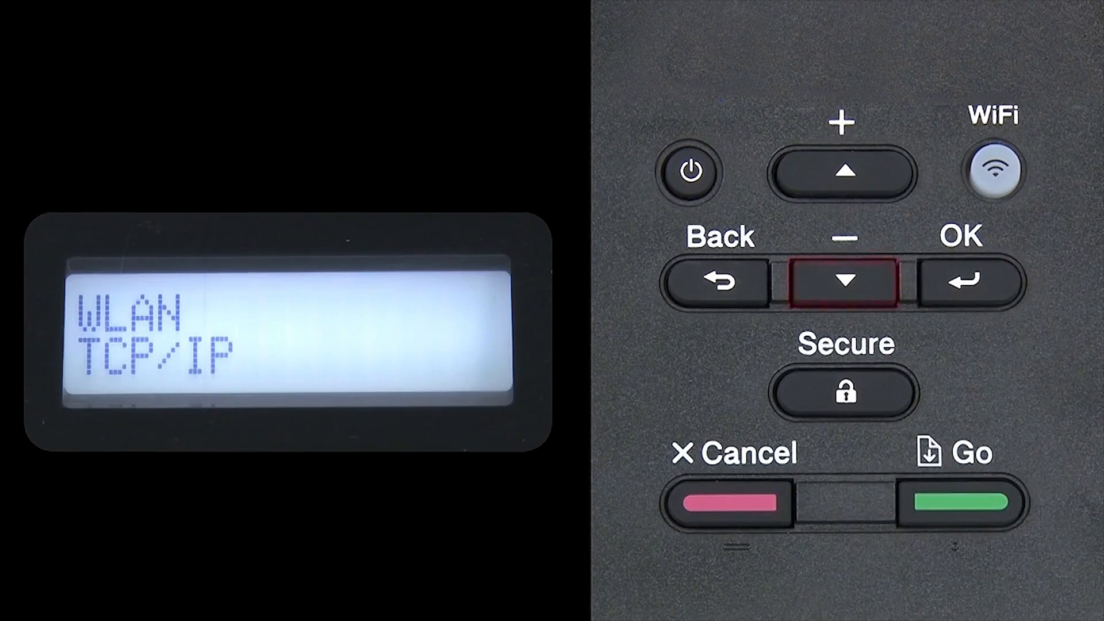
left_click(843, 280)
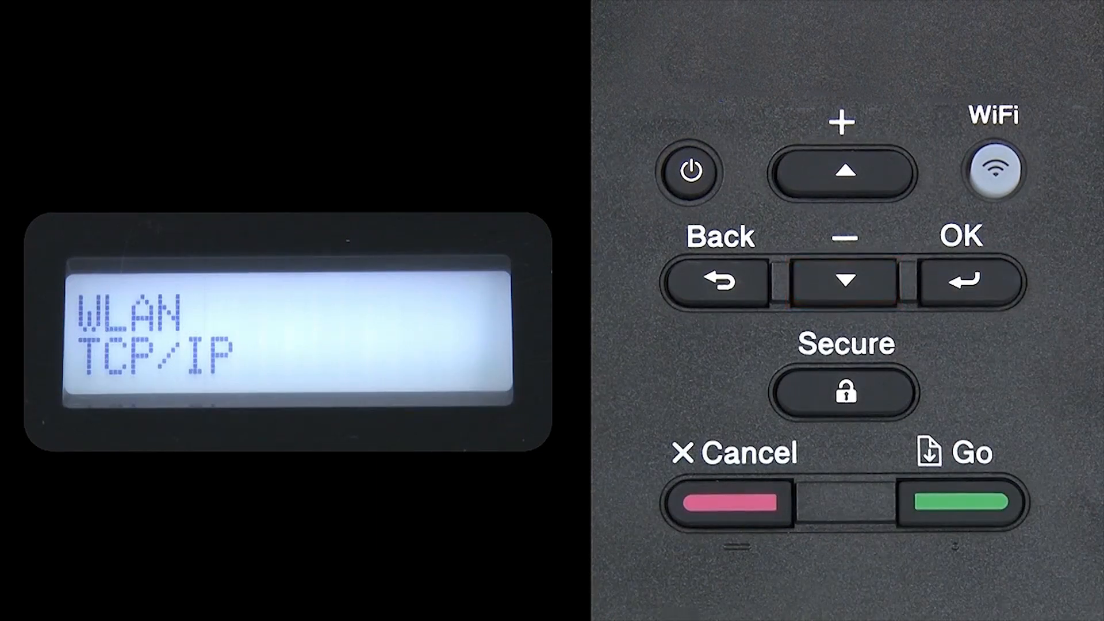
left_click(968, 280)
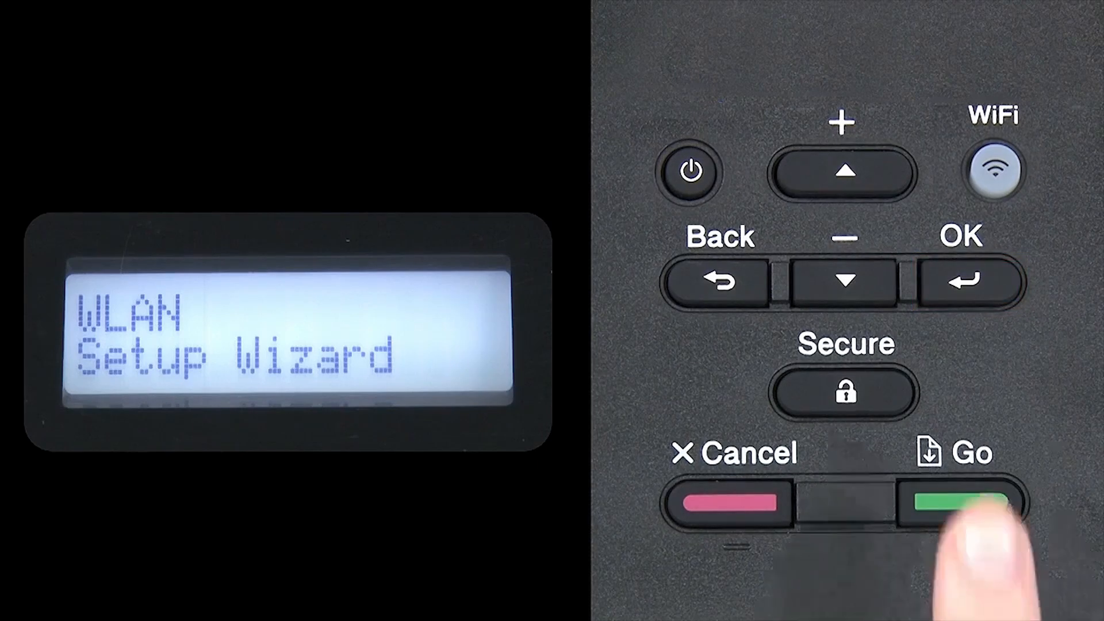
left_click(954, 500)
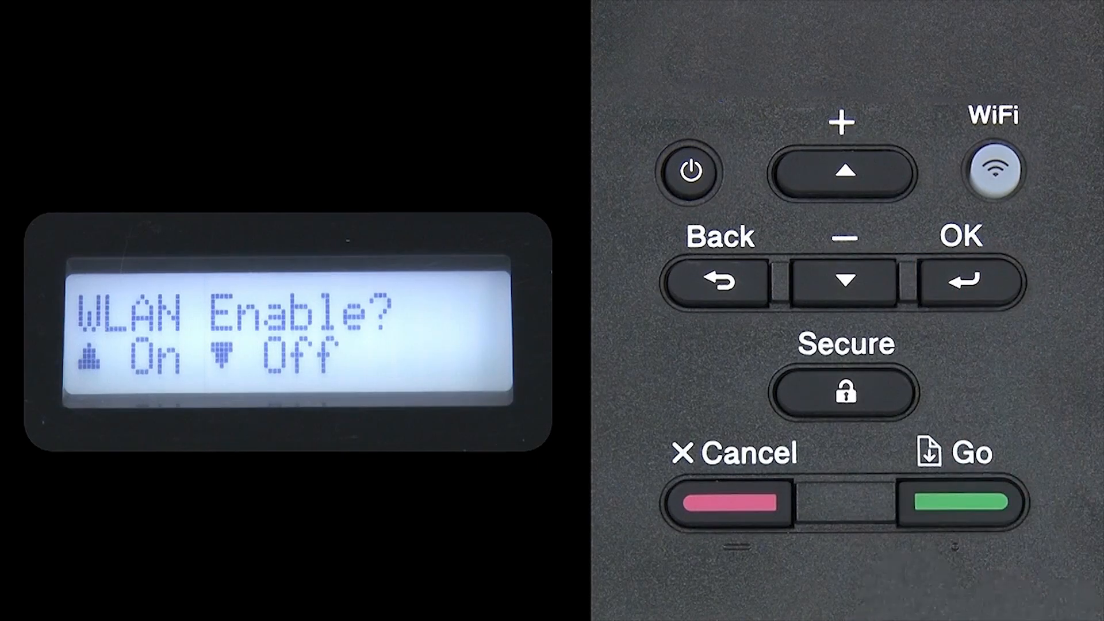
Turn WLAN on, select the router_name SSID and enter its network key characters
left_click(842, 173)
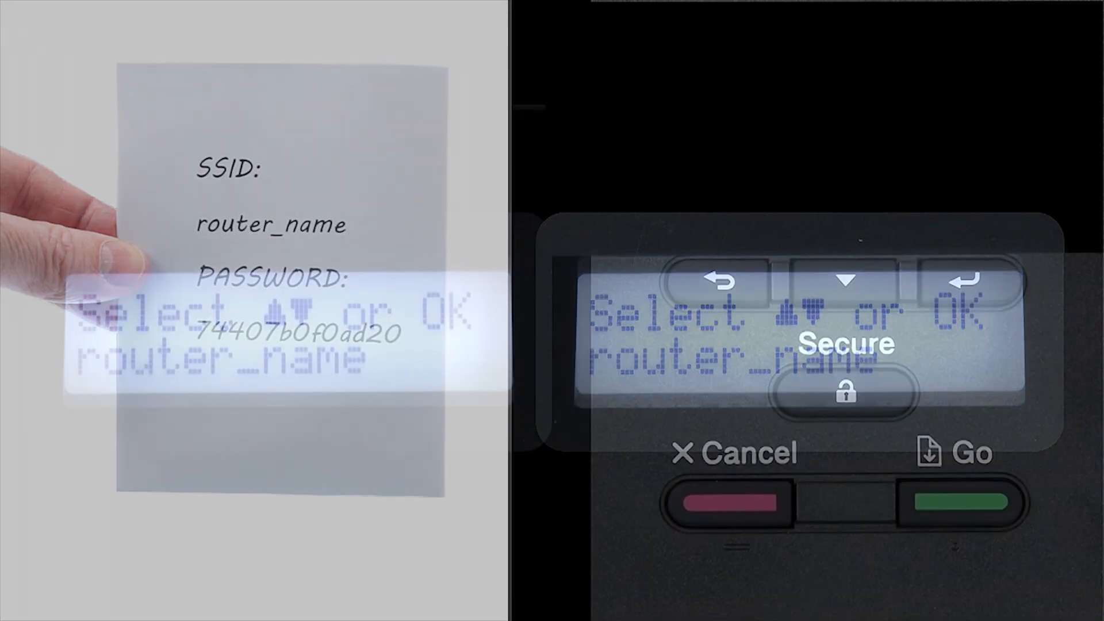
left_click(842, 282)
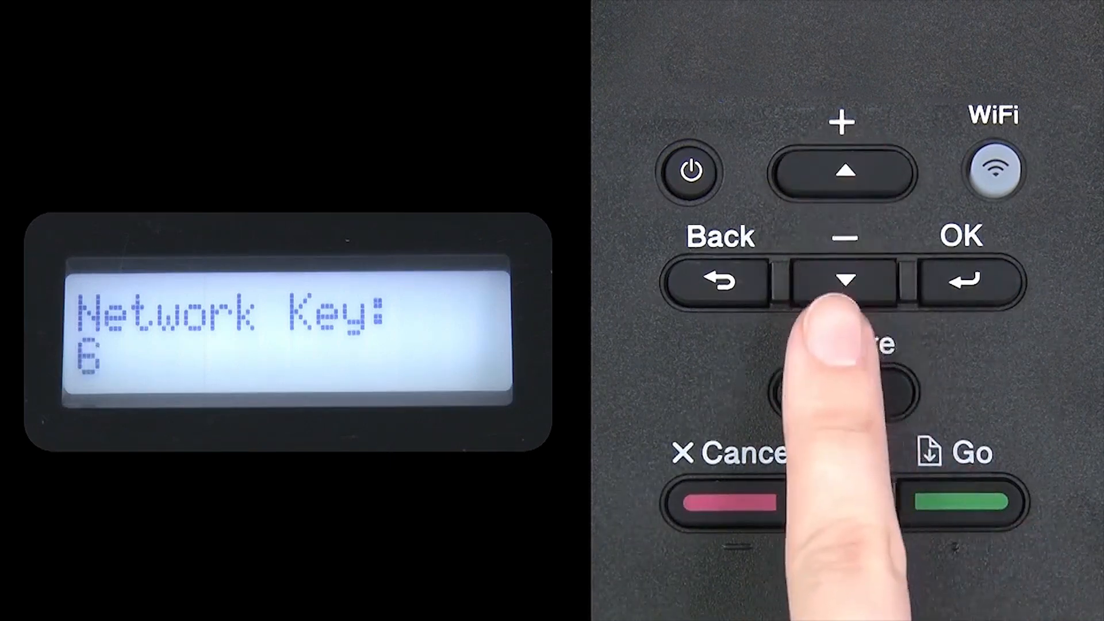
left_click(841, 282)
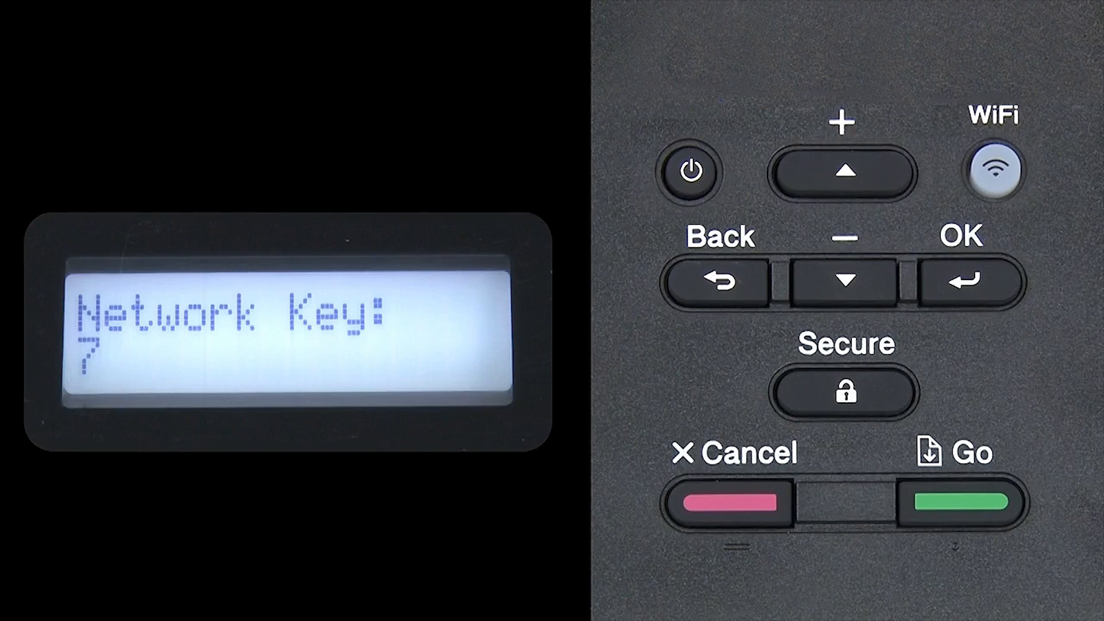
left_click(841, 172)
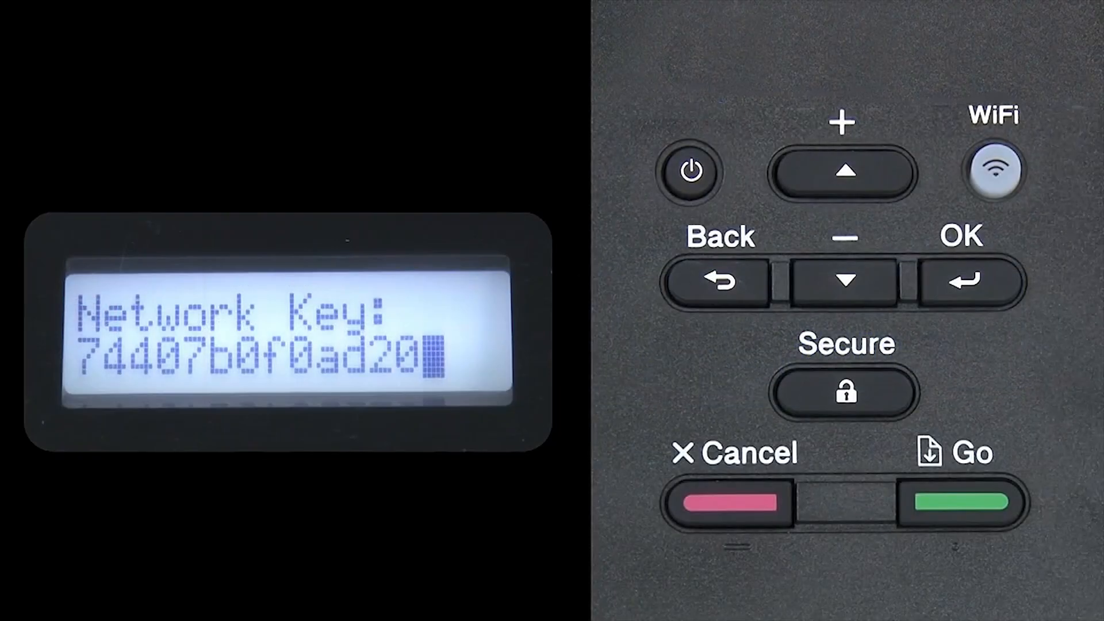
Confirm the key, apply the settings and acknowledge the Connected status
left_click(948, 502)
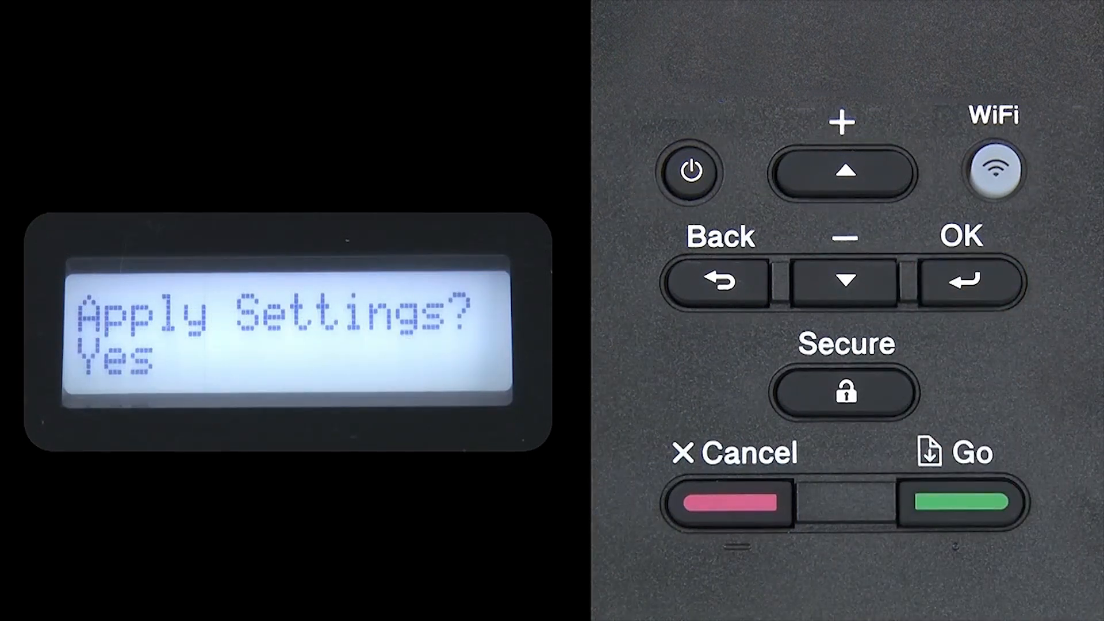
left_click(971, 280)
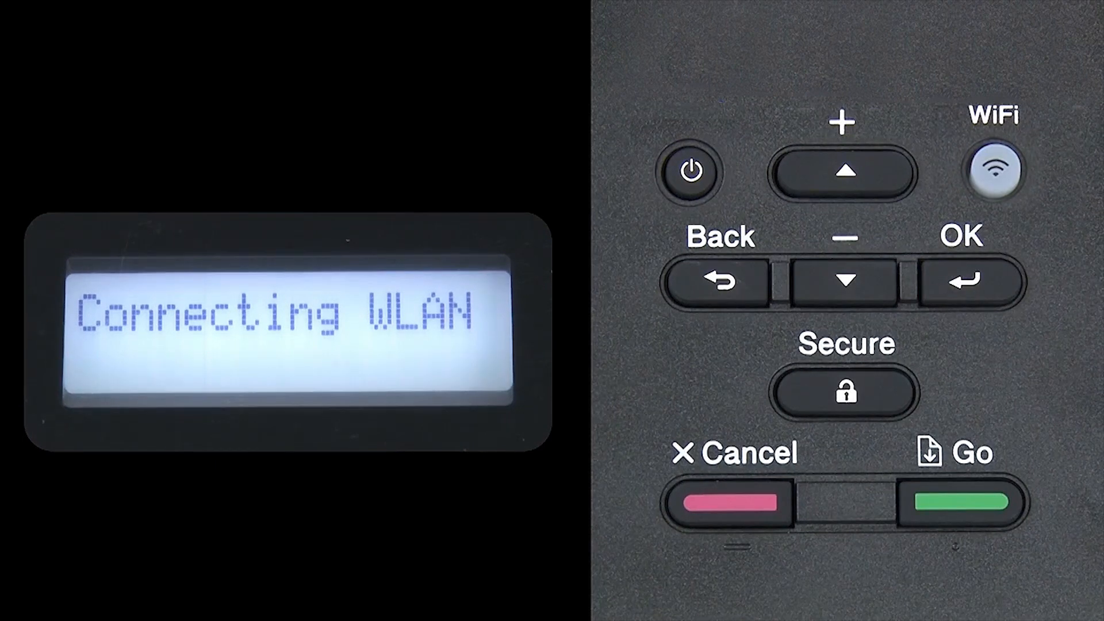
left_click(971, 282)
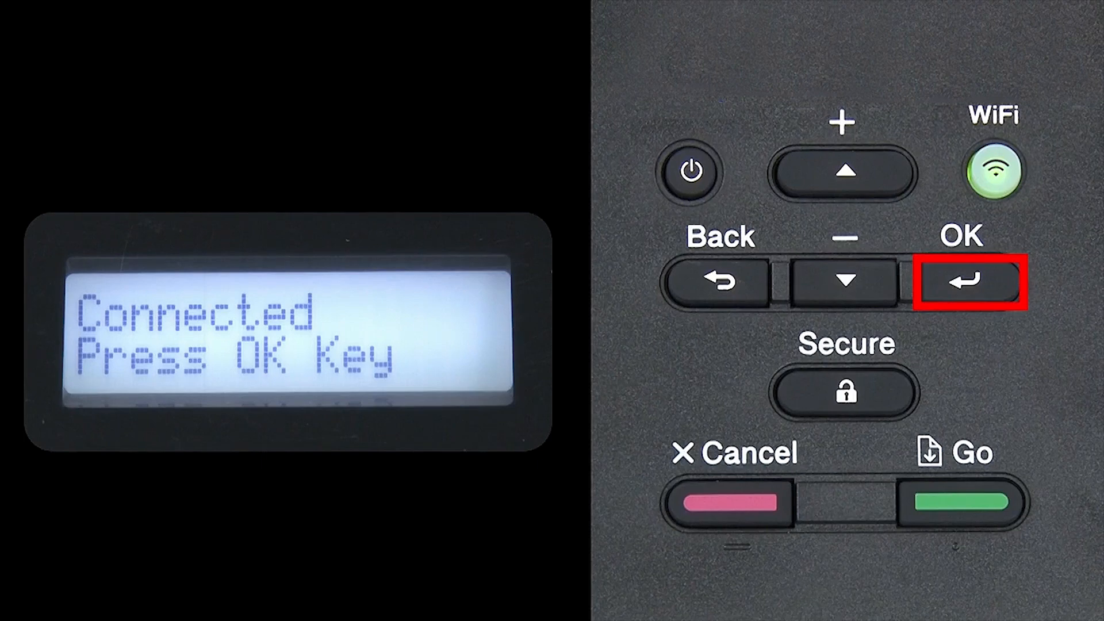
left_click(970, 282)
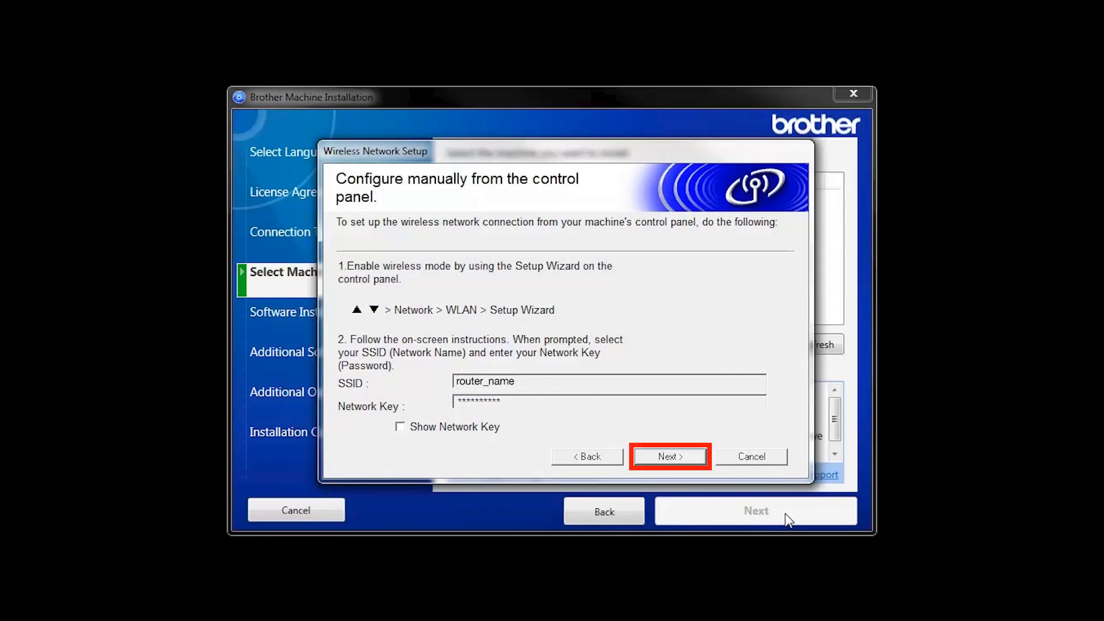
Tick 'Checked and confirmed' for the Connected status and finish wireless setup
left_click(669, 457)
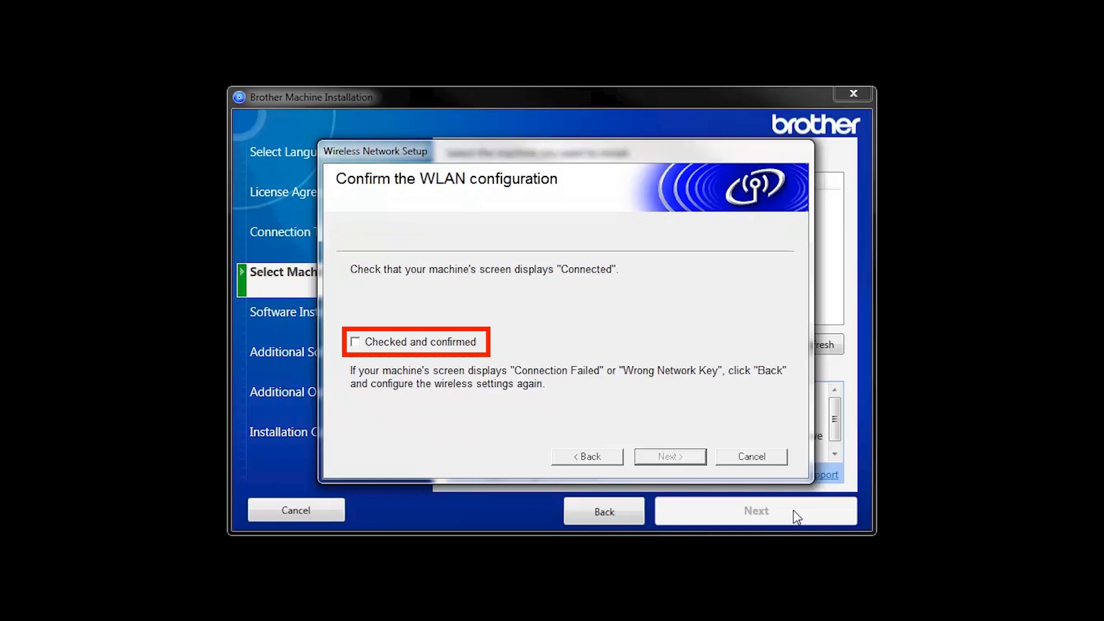
left_click(356, 341)
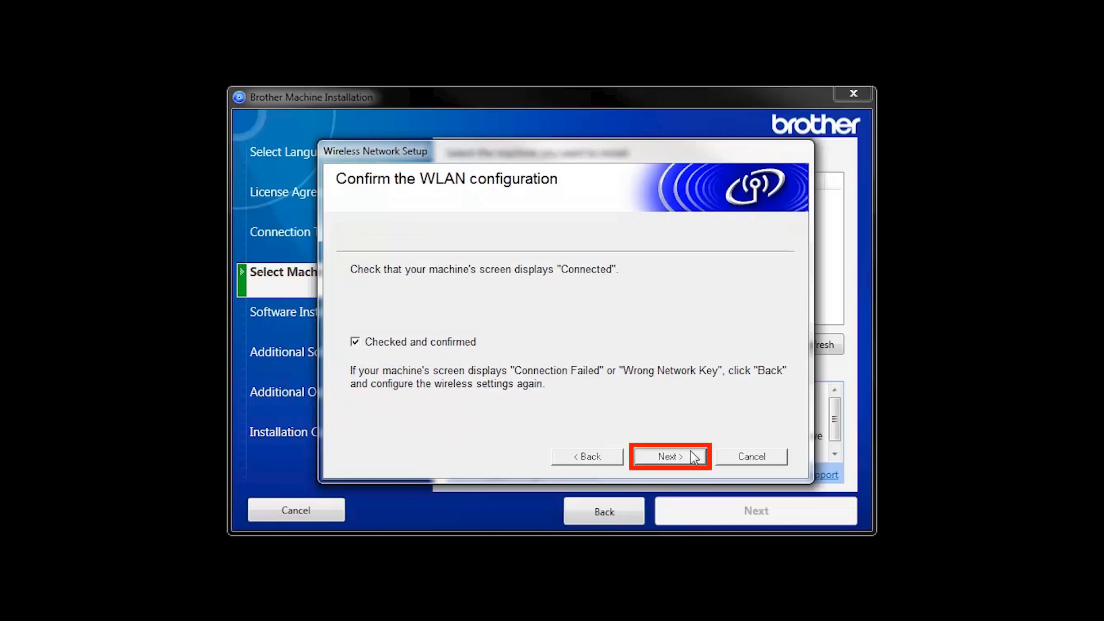
left_click(668, 456)
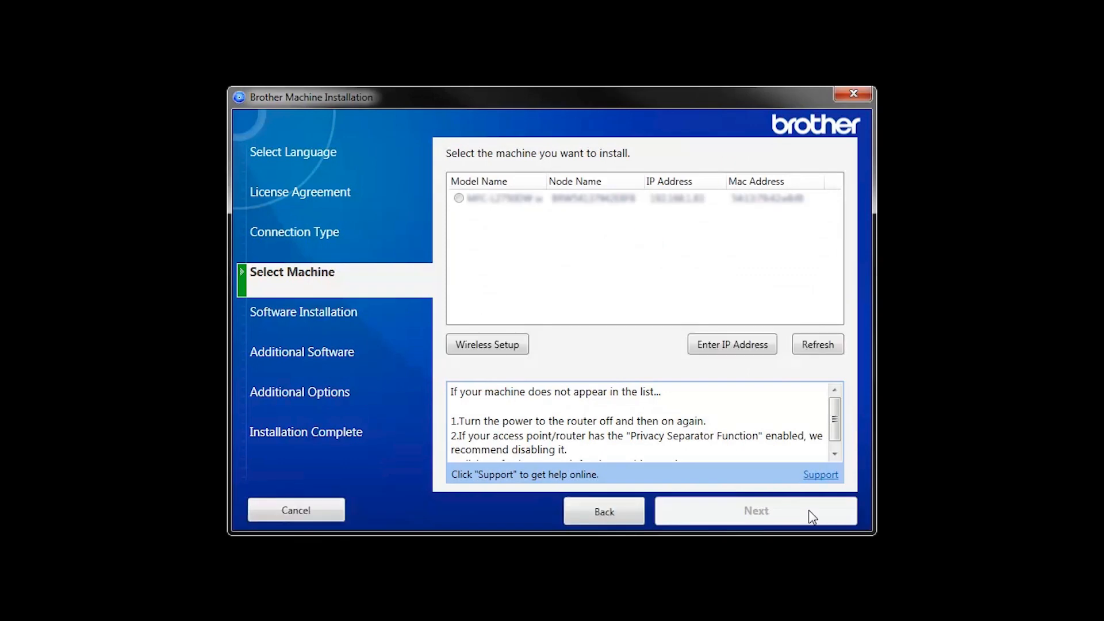
Select the detected printer and proceed with the Standard (Recommended) installation
left_click(817, 344)
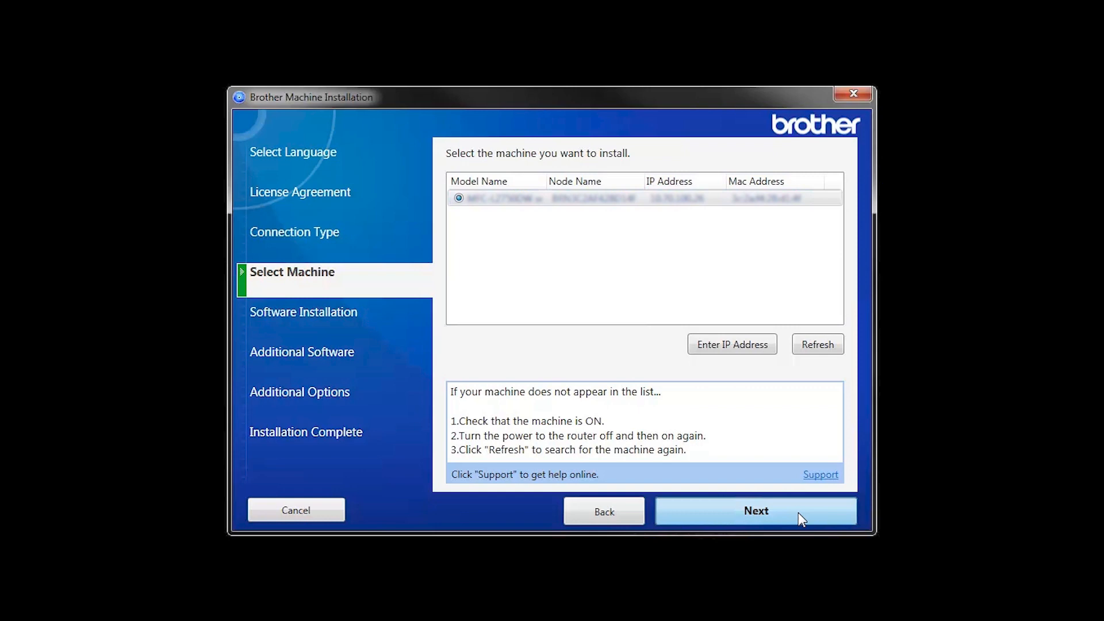
left_click(754, 510)
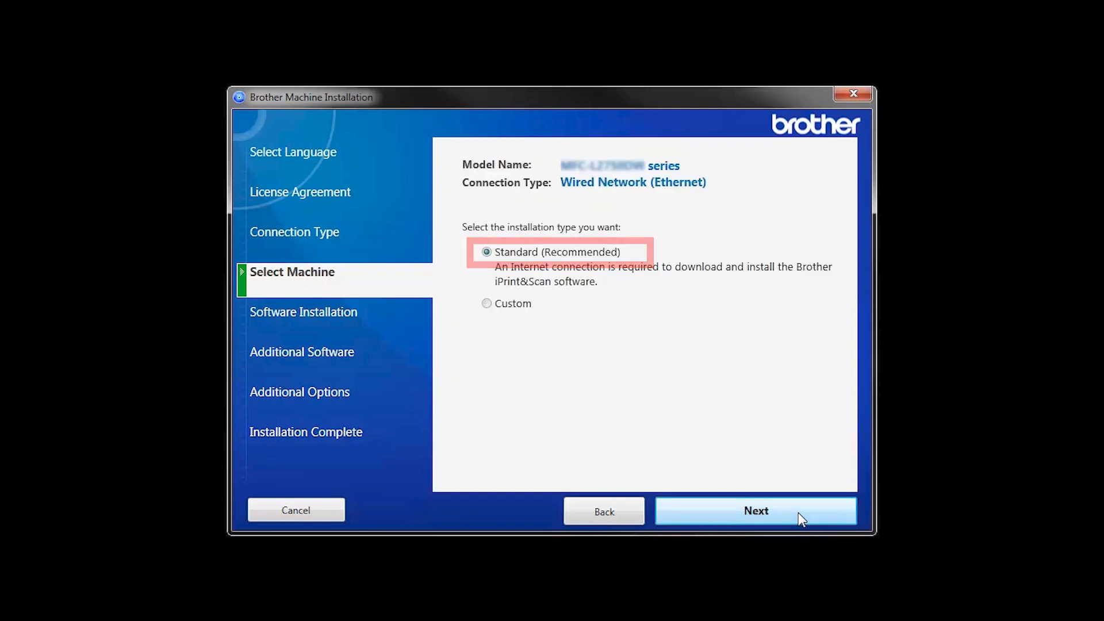
left_click(755, 511)
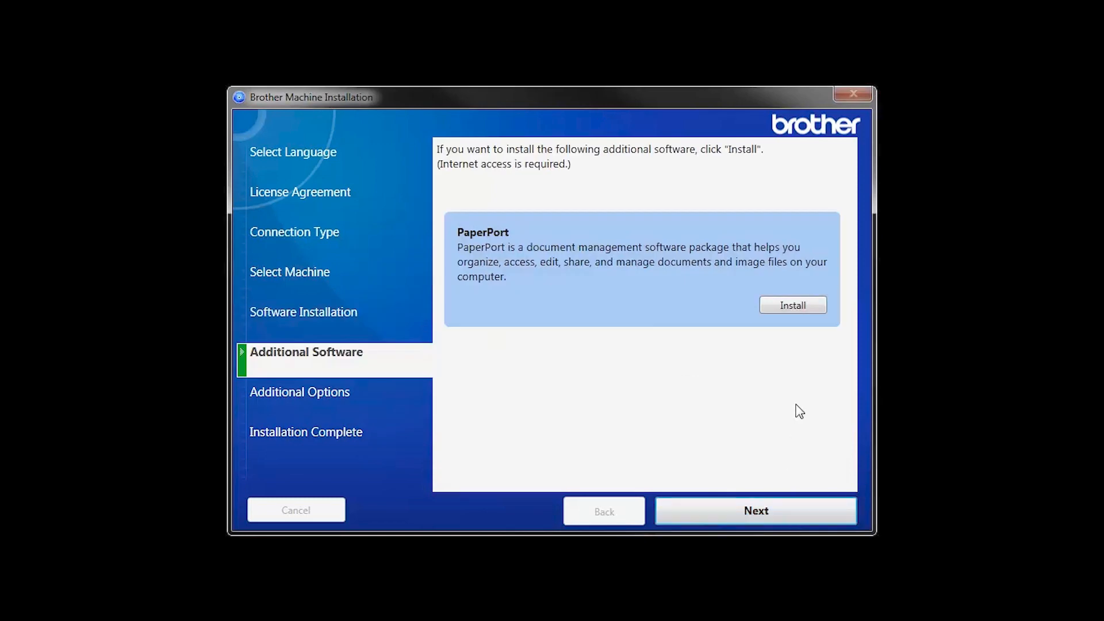
Skip PaperPort and Additional Options to reach Software installation complete
left_click(791, 304)
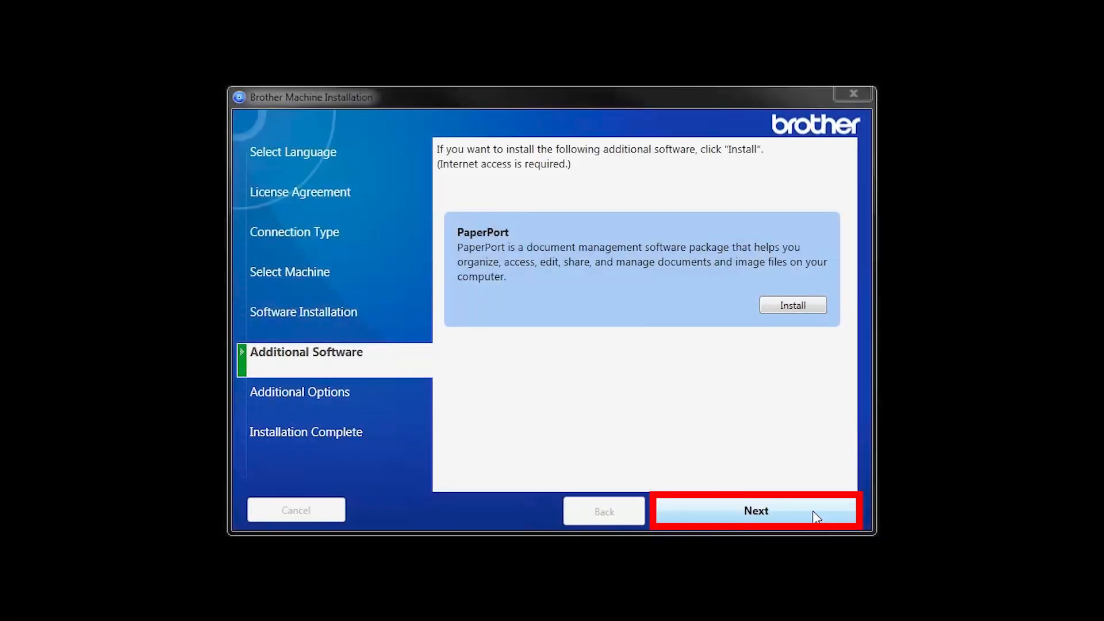
left_click(754, 511)
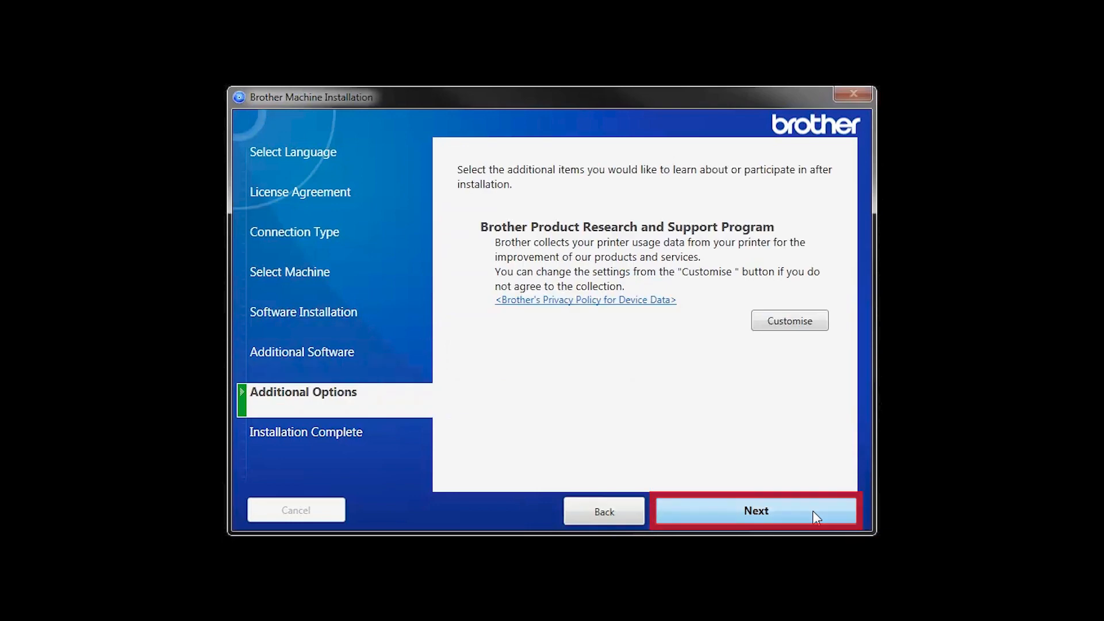
left_click(754, 510)
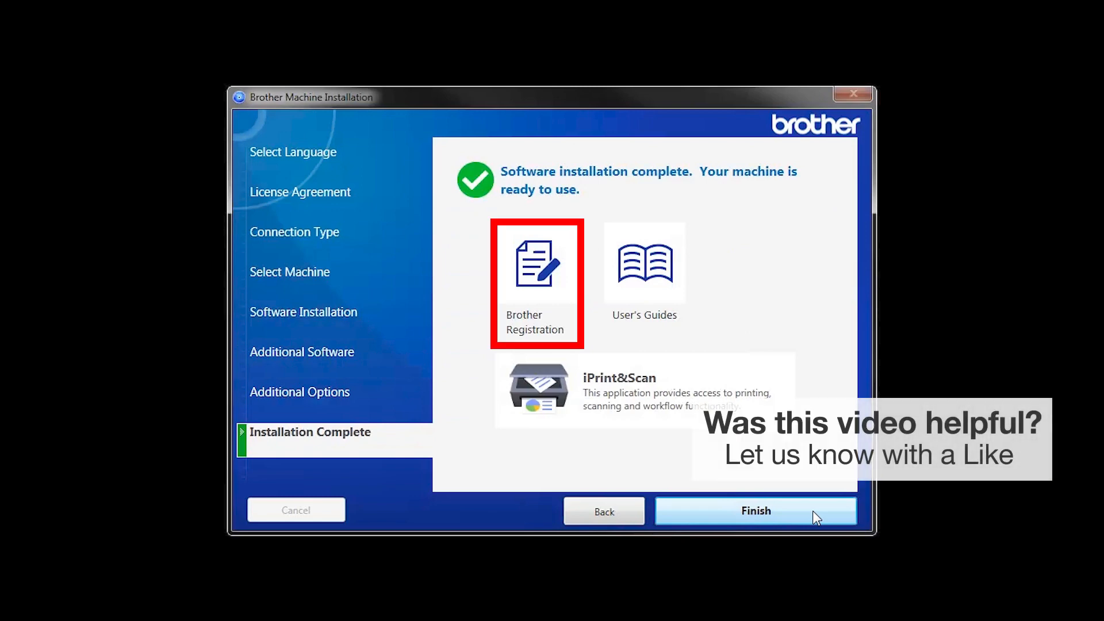
mouse_move(644, 263)
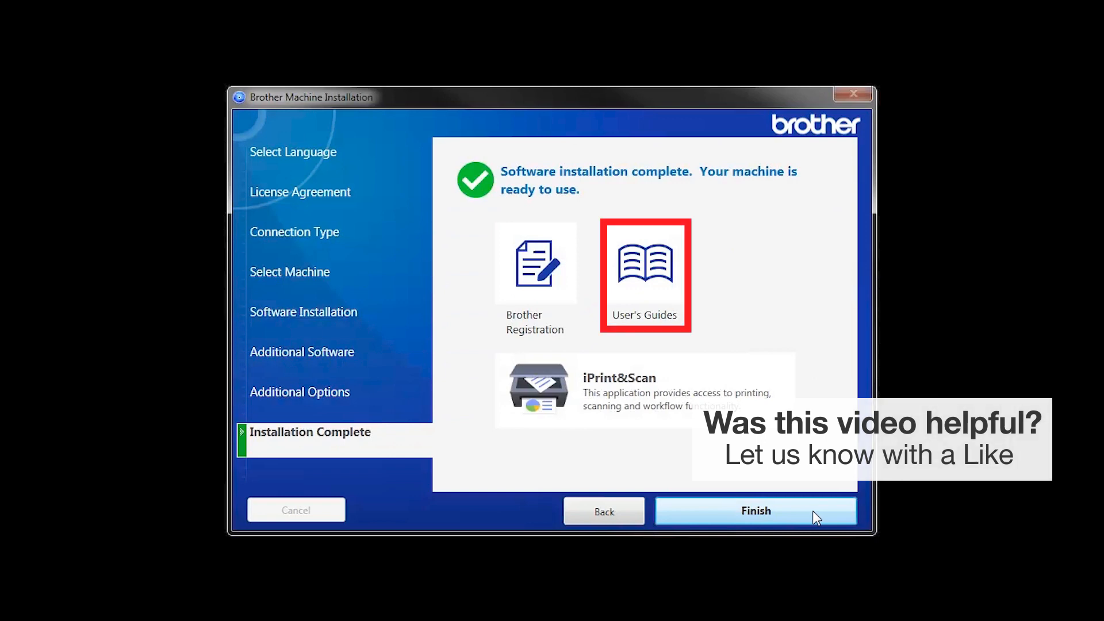